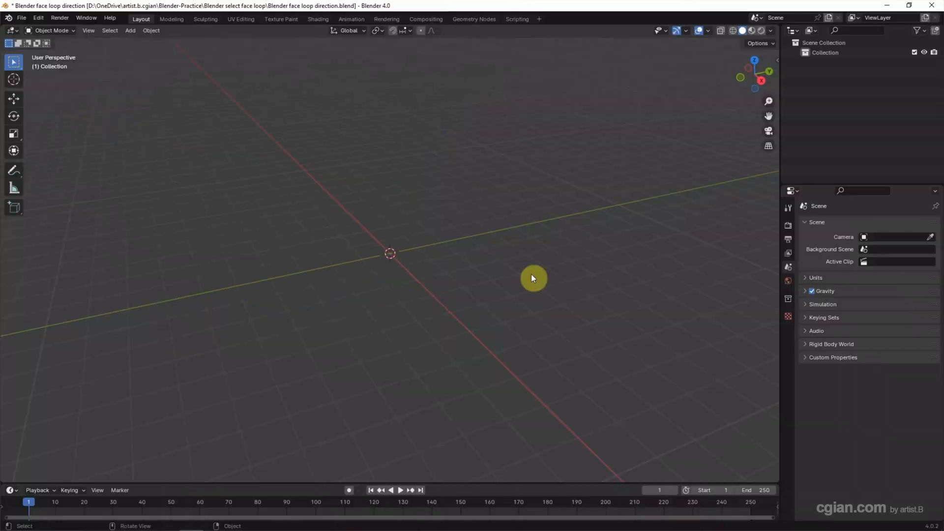
mouse_move(127, 32)
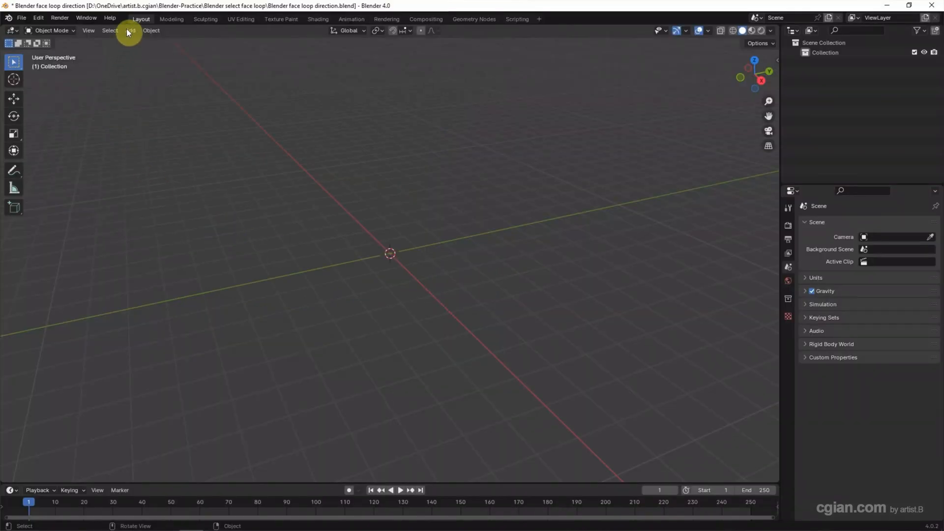
- Add a UV Sphere mesh from the Add menu into the empty scene
left_click(129, 30)
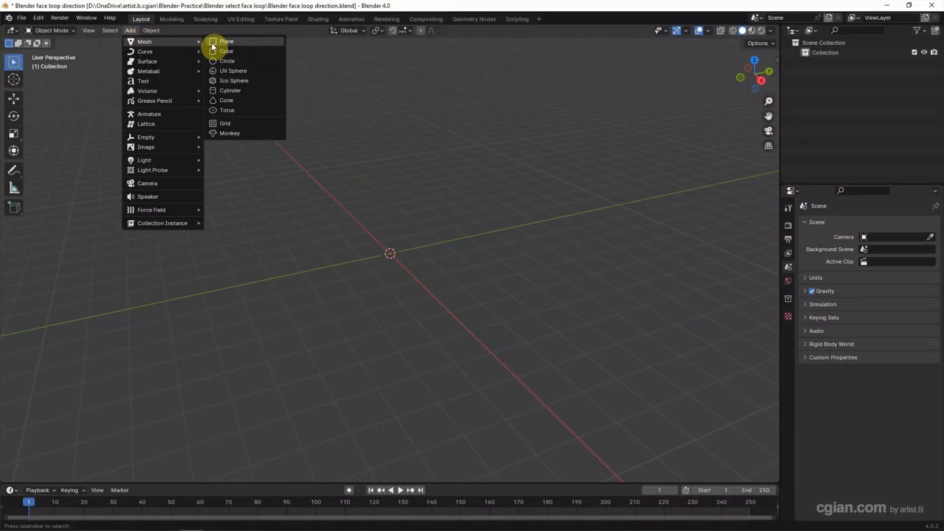
left_click(233, 71)
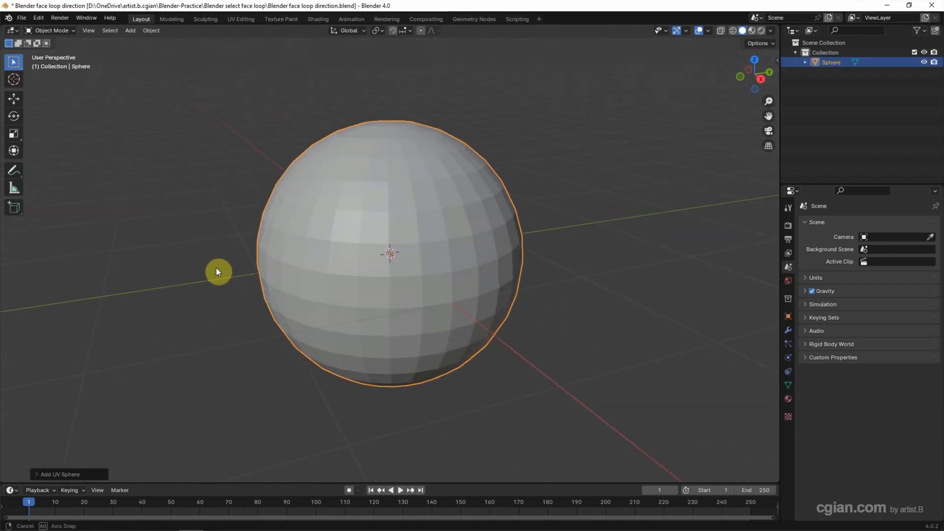
- Reduce the UV sphere's segments and rings in its operator panel, then select the sphere
left_click(59, 474)
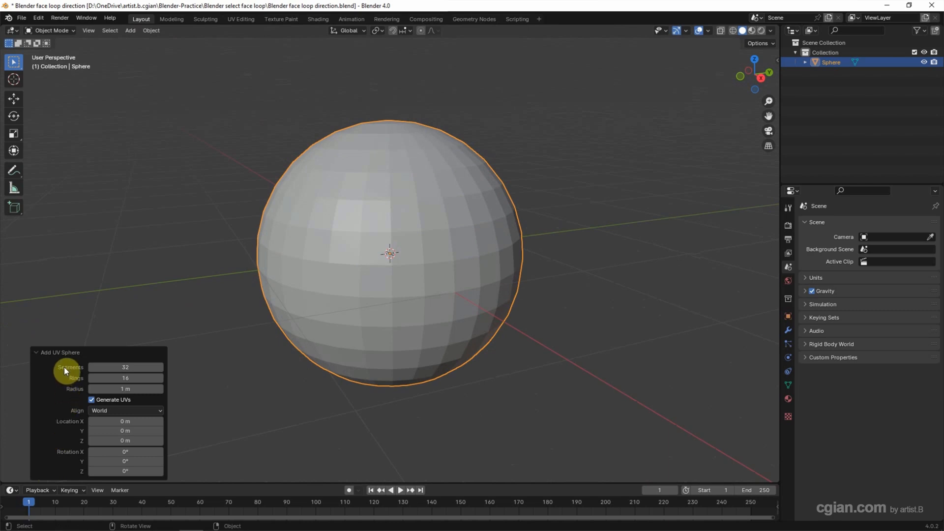
left_click(125, 368)
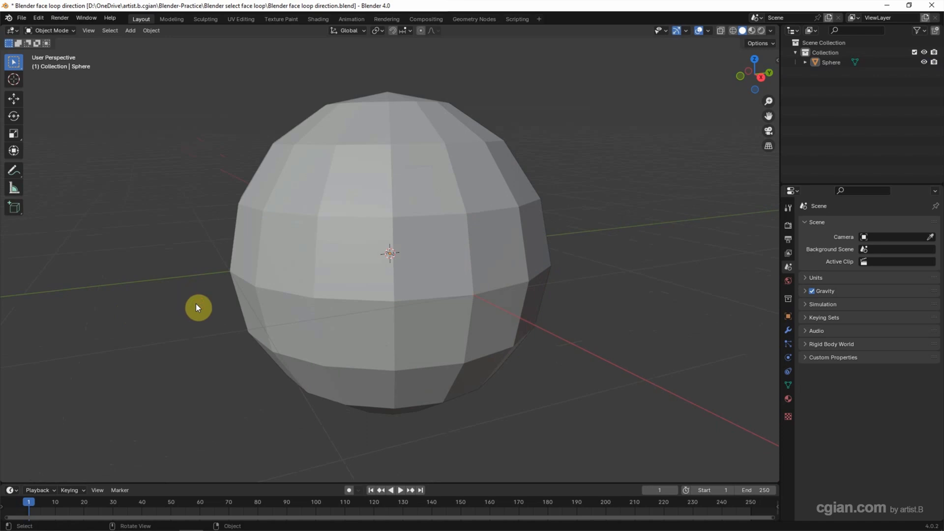
left_click(389, 252)
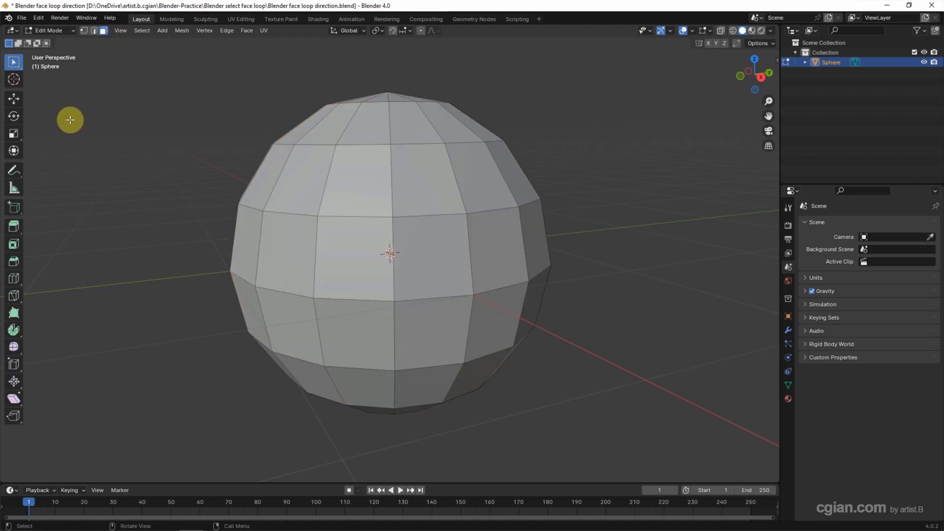
- Switch the sphere's mesh to face selection for editing
key("a")
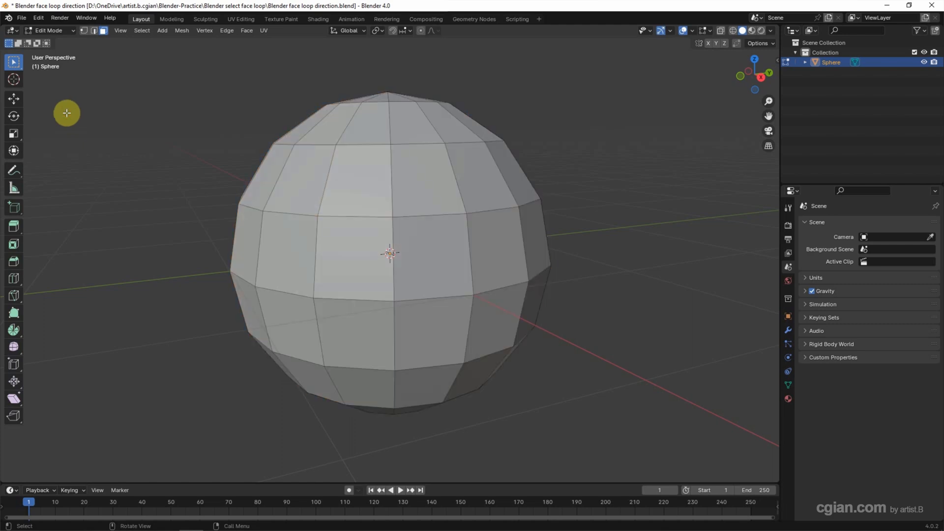
mouse_move(356, 180)
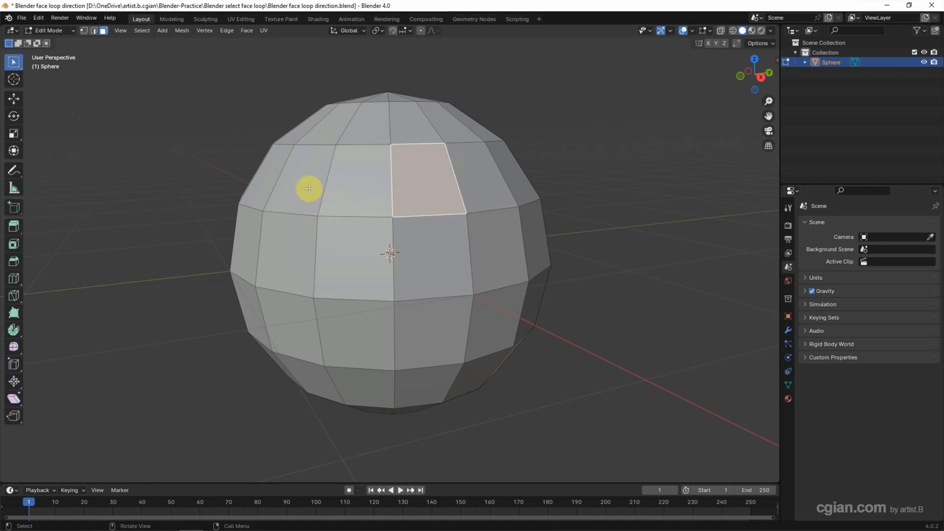
mouse_move(301, 192)
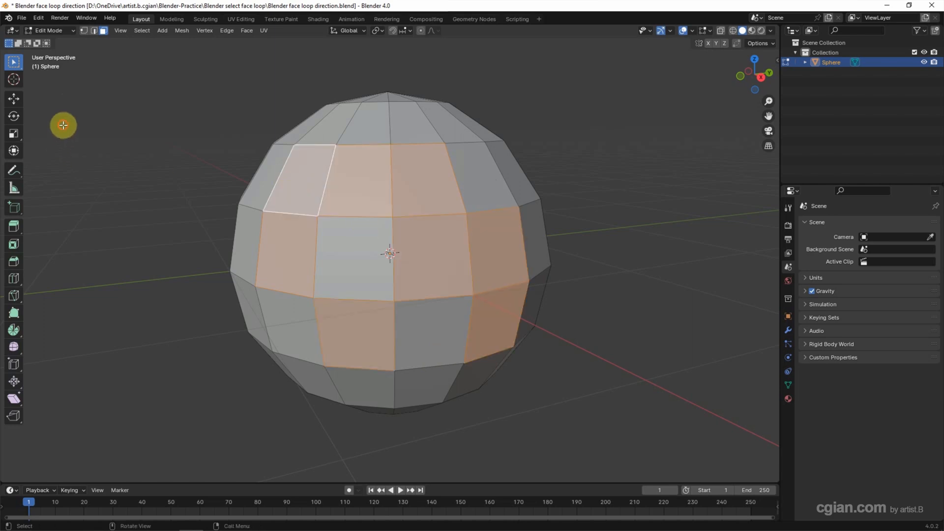
left_click(300, 179)
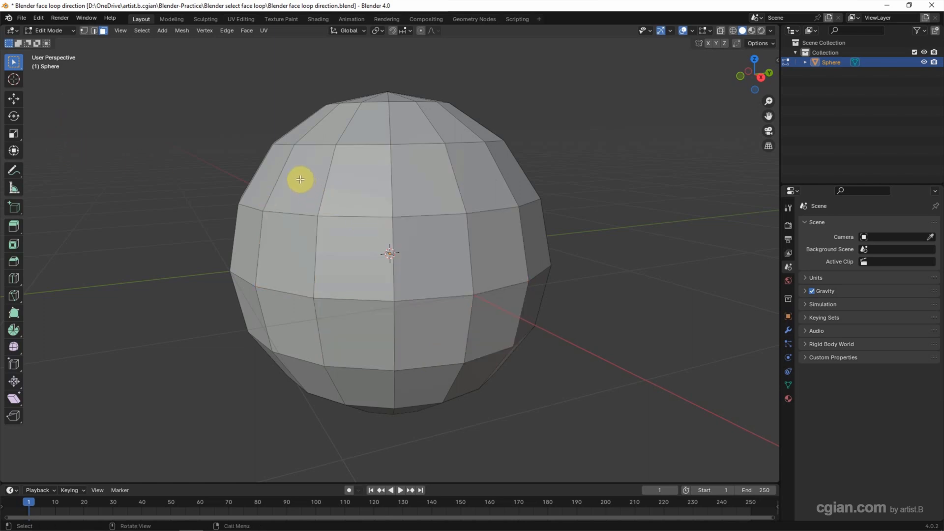
mouse_move(303, 177)
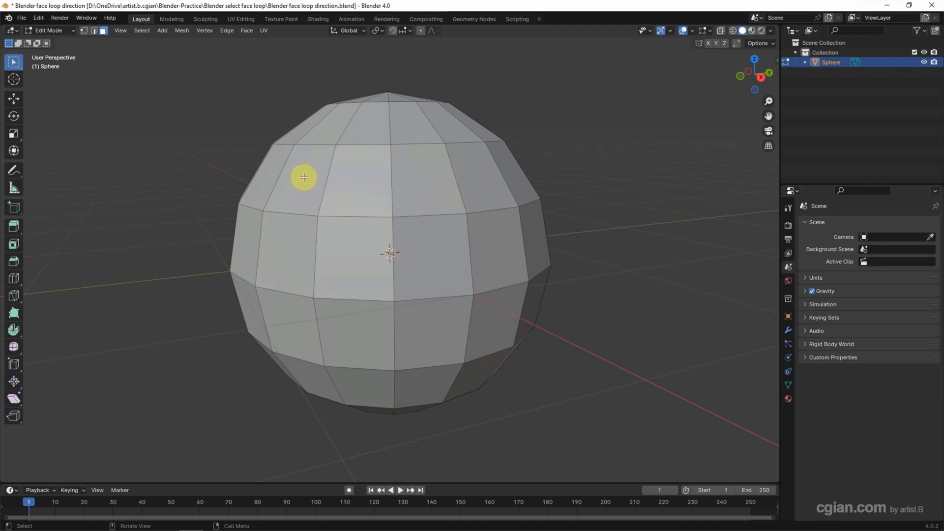
- Select a shortest path of faces across the upper ring, then another lower down
left_click(303, 181)
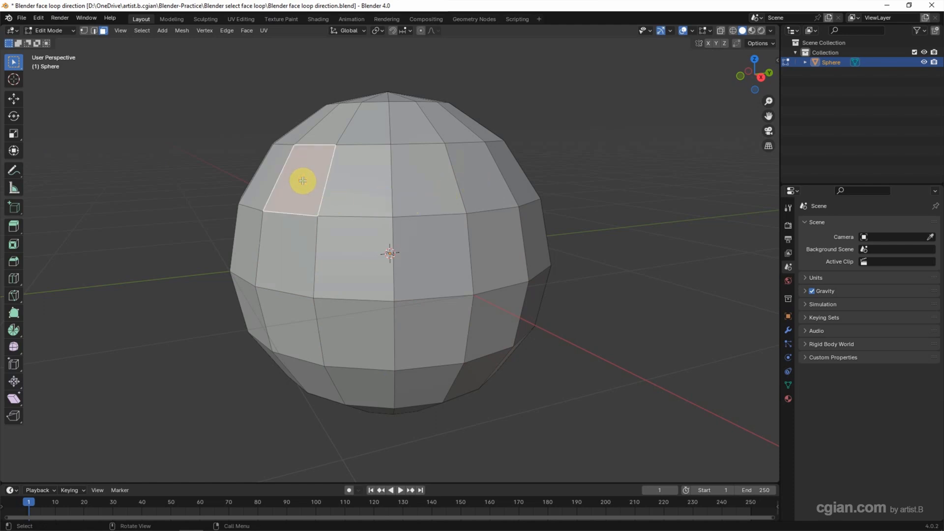
left_click(477, 181)
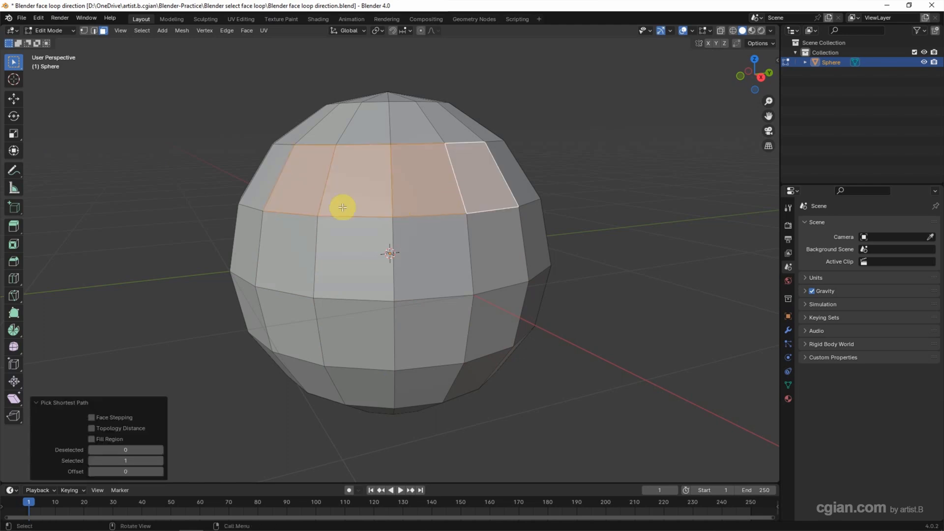
mouse_move(287, 322)
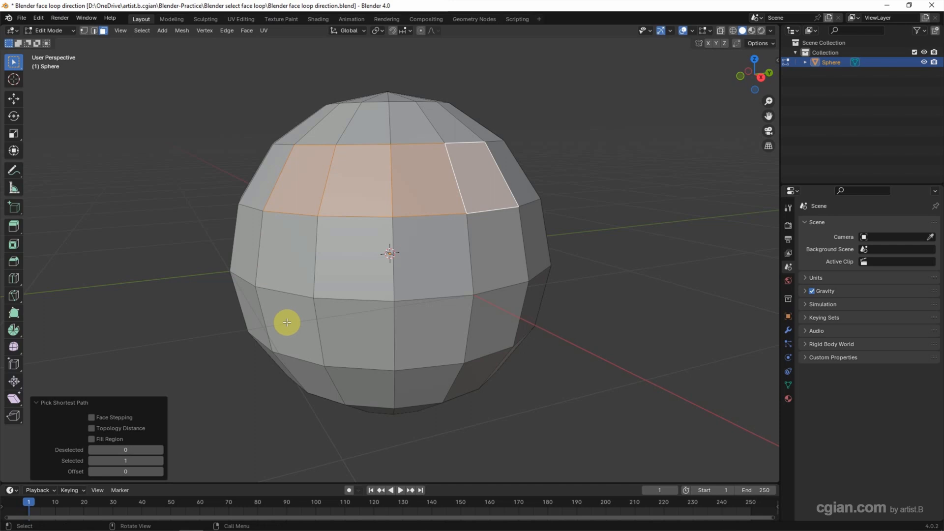
left_click(287, 323)
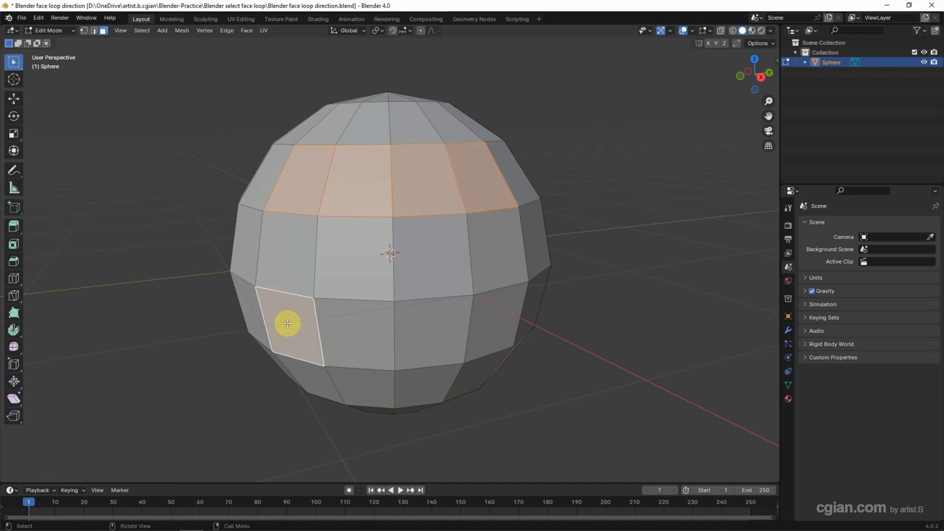
left_click(489, 330)
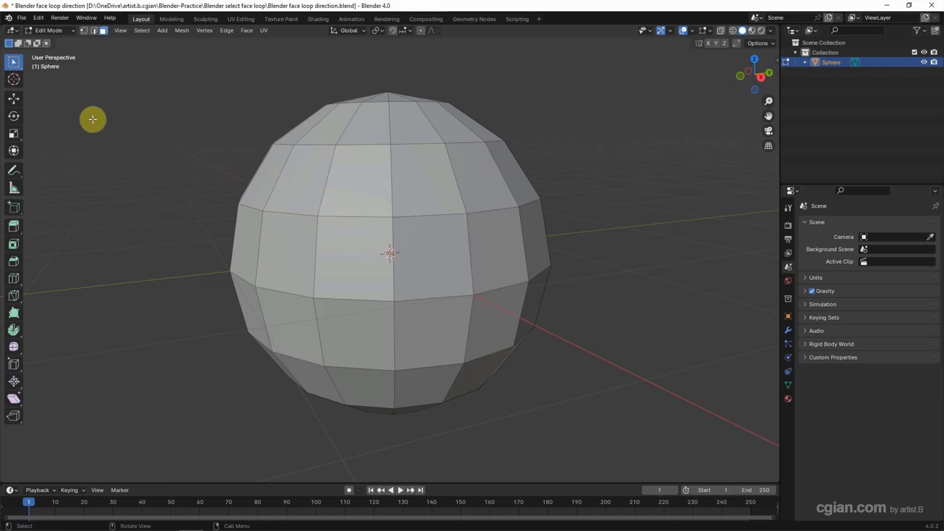
mouse_move(147, 162)
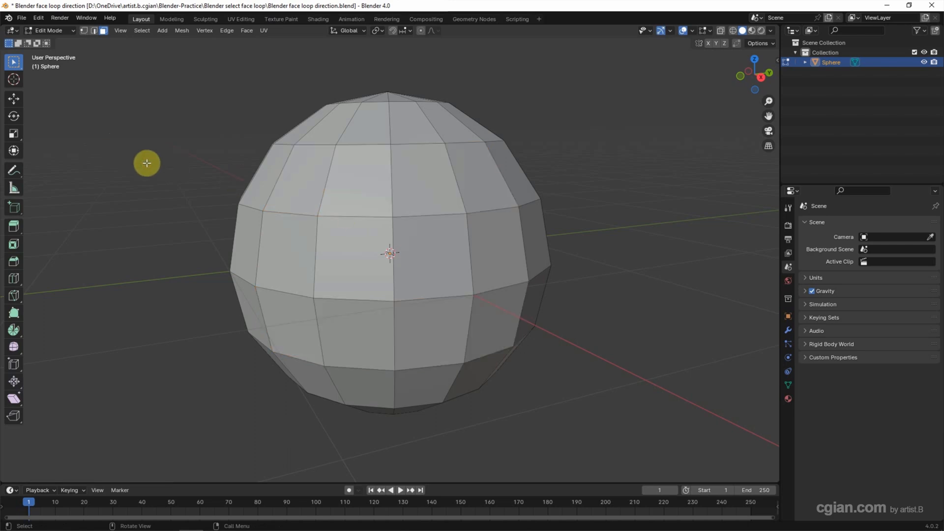
mouse_move(344, 184)
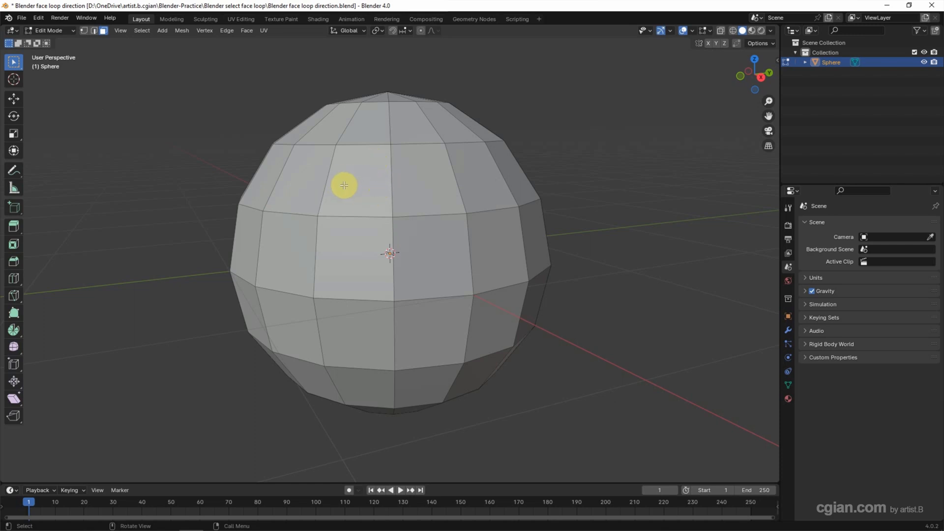
mouse_move(349, 204)
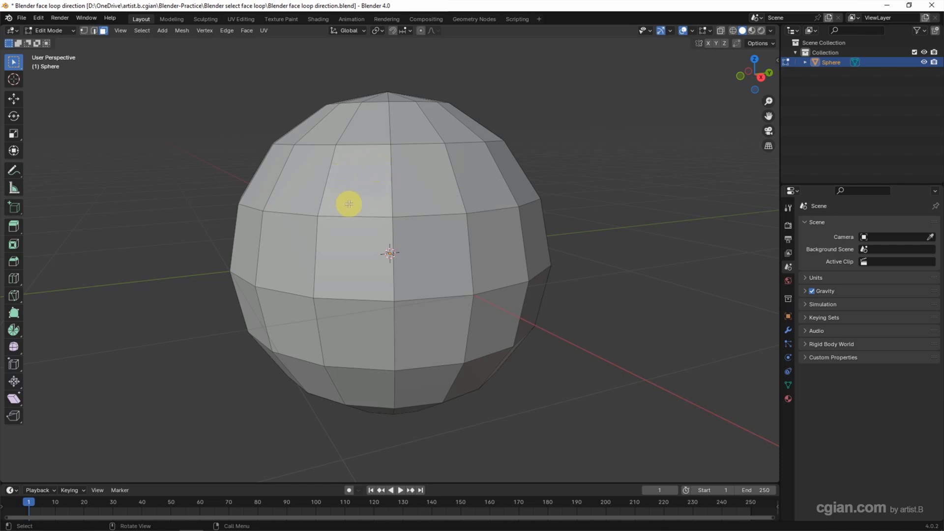
mouse_move(362, 181)
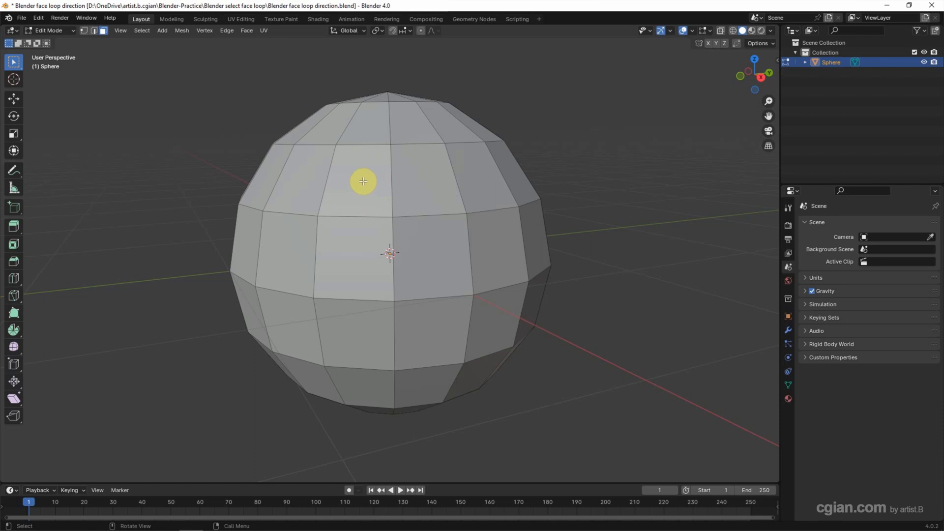
mouse_move(386, 183)
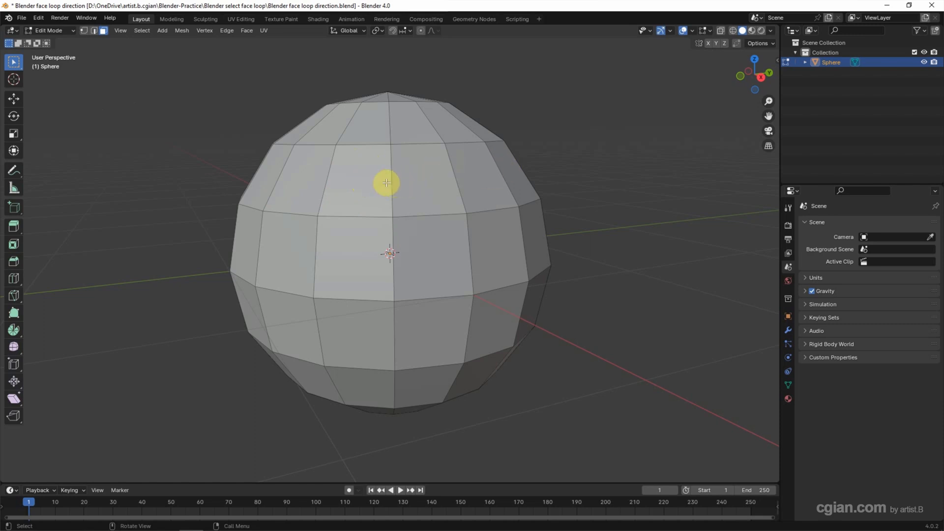
mouse_move(382, 180)
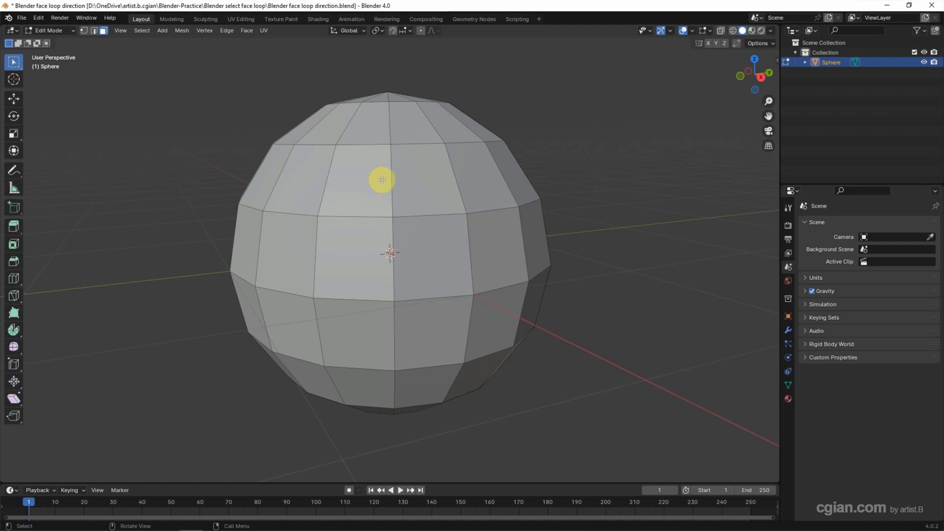
left_click(381, 179)
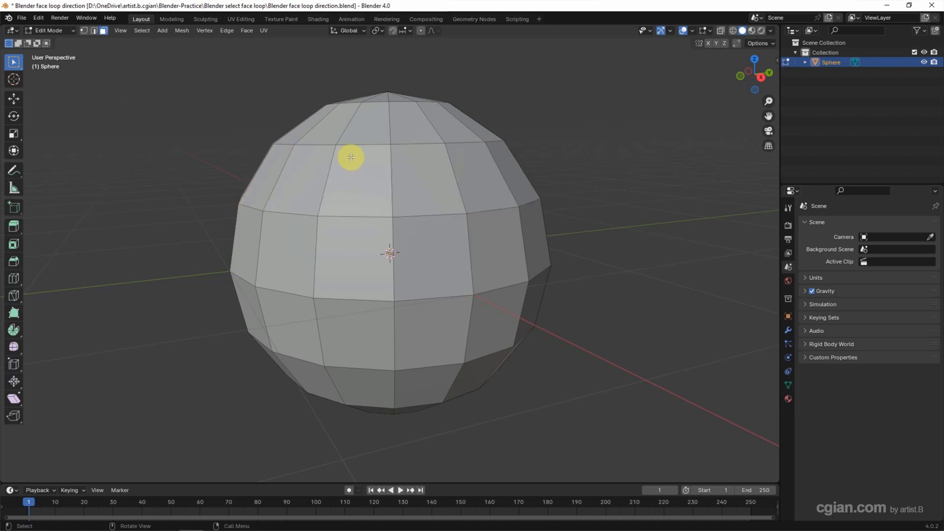
mouse_move(356, 166)
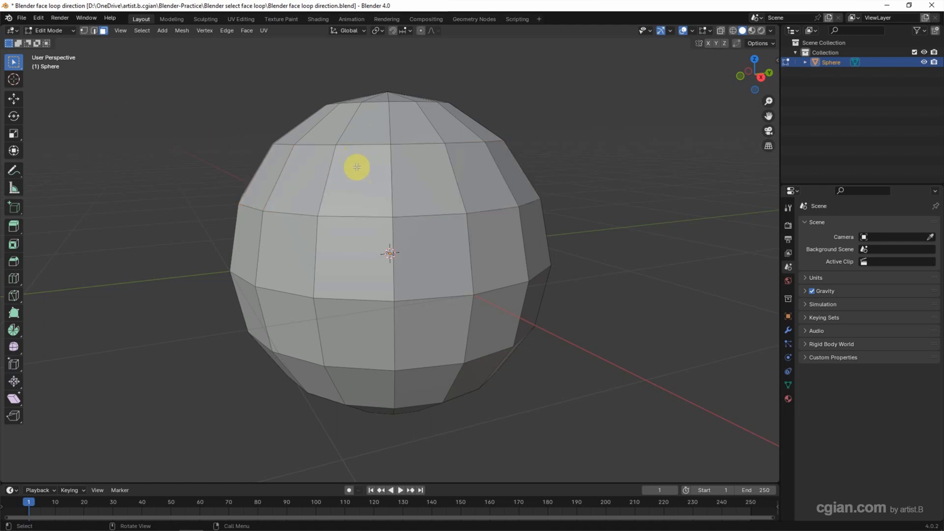
mouse_move(360, 155)
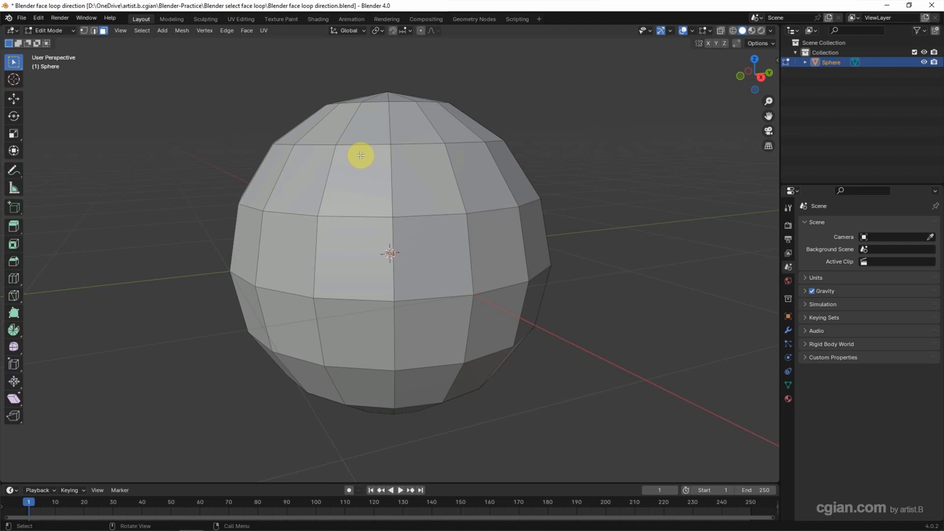
- Alt+click an upper face's horizontal edge to select the front vertical face loop
left_click(360, 155)
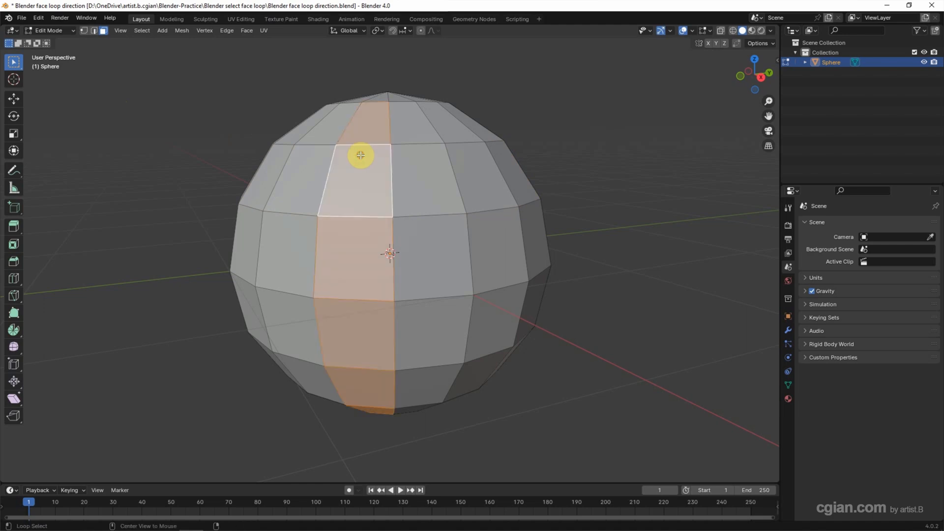